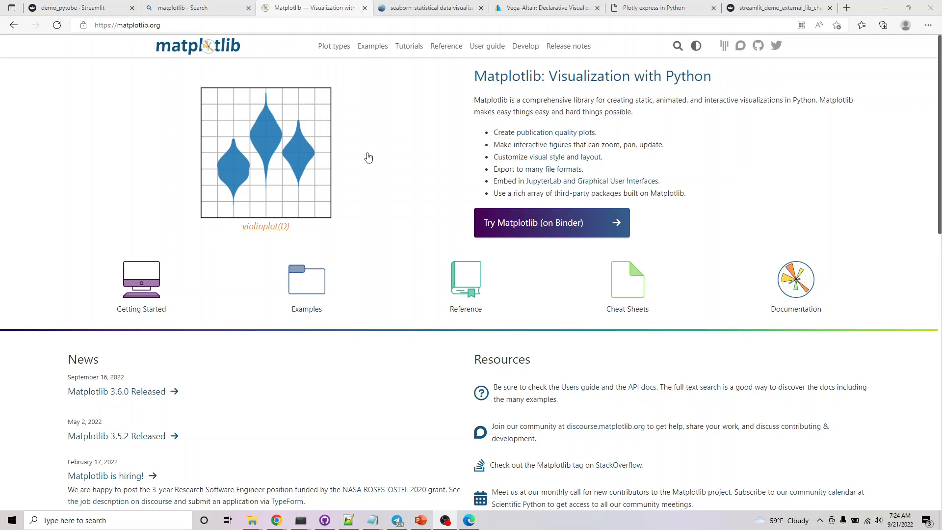
# Step: Switch from the Matplotlib homepage to the seaborn library homepage tab
pyautogui.click(430, 7)
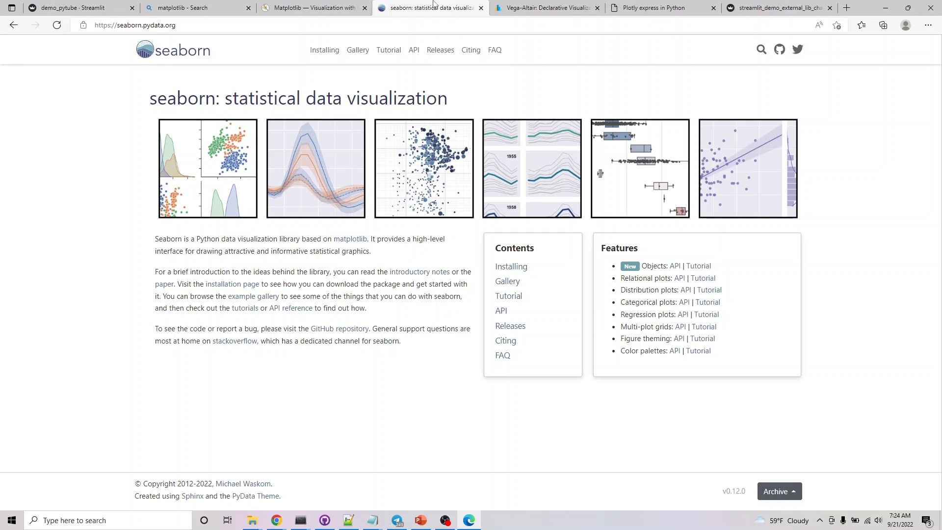
pyautogui.moveTo(275, 237)
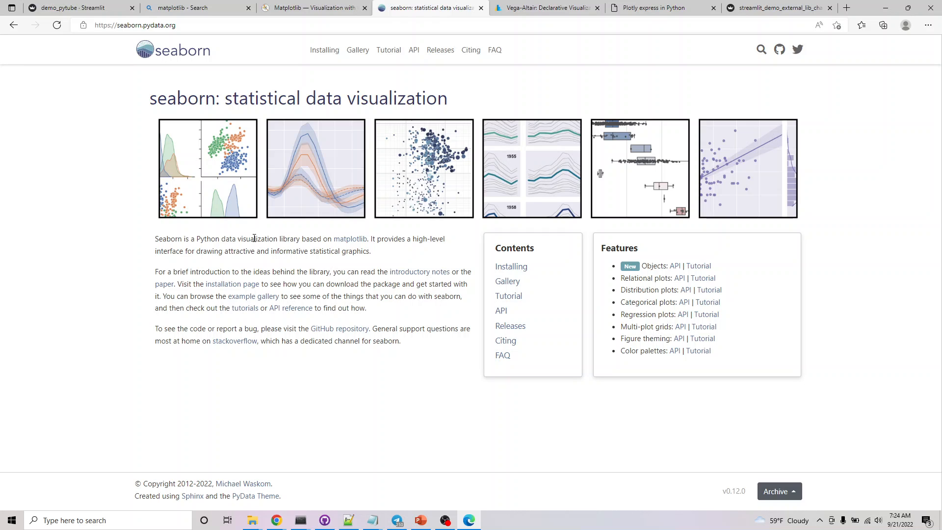
pyautogui.moveTo(241, 259)
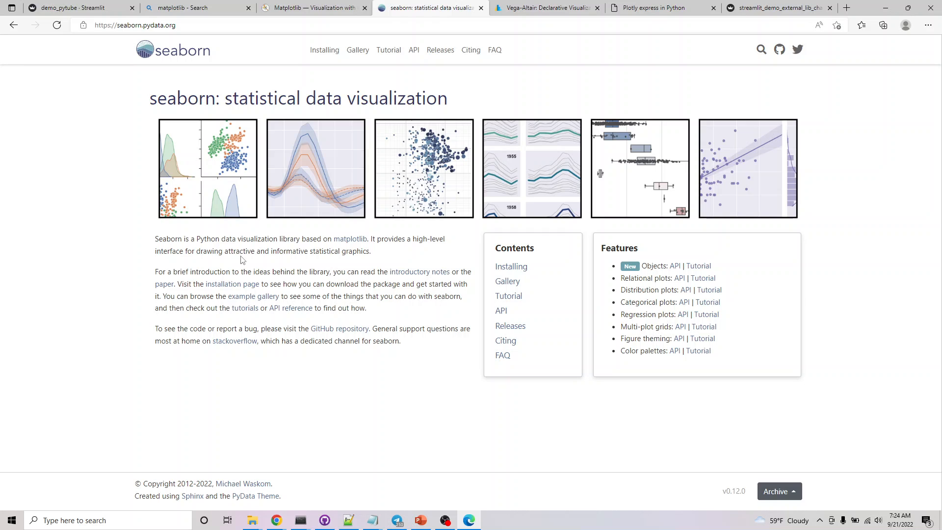
pyautogui.moveTo(755, 255)
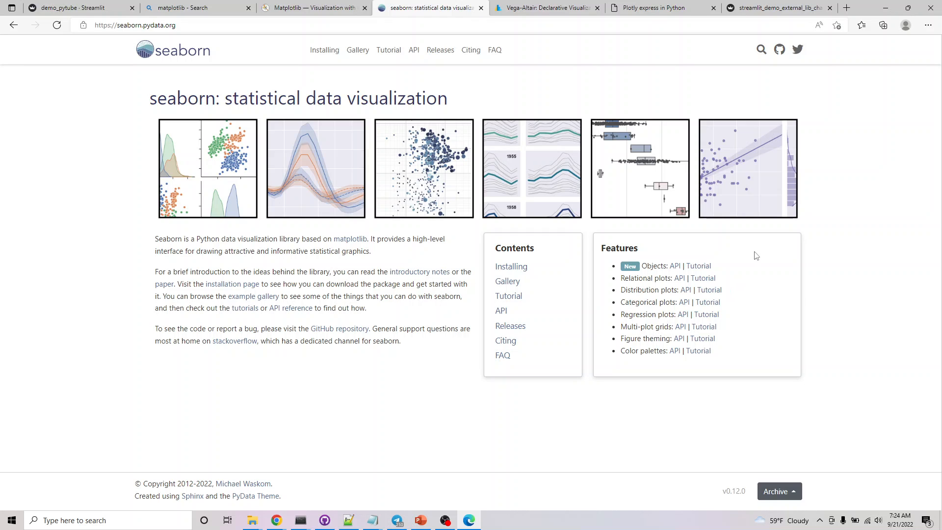
pyautogui.moveTo(630, 400)
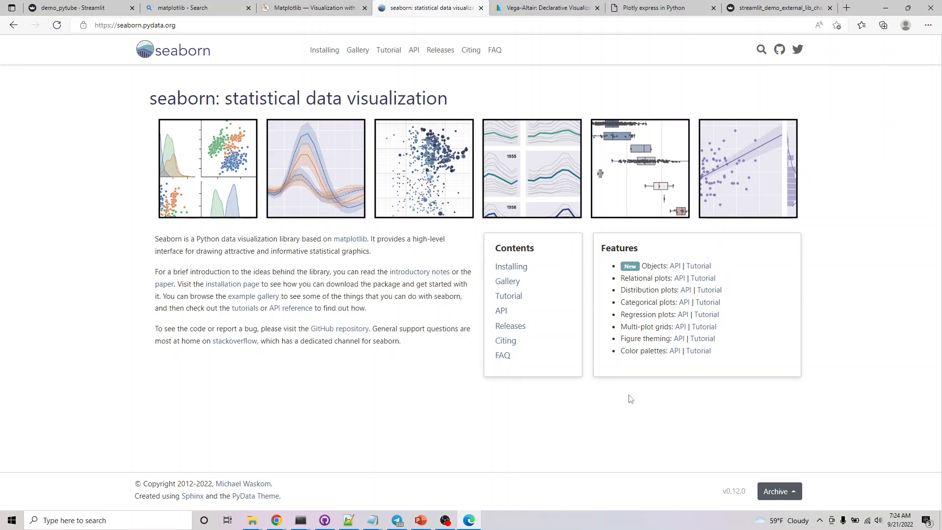
pyautogui.moveTo(834, 292)
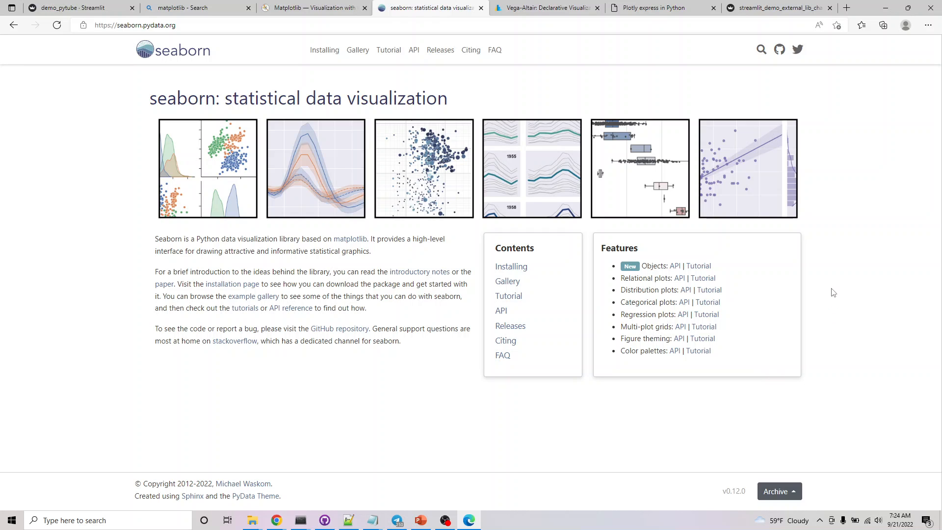
pyautogui.moveTo(828, 250)
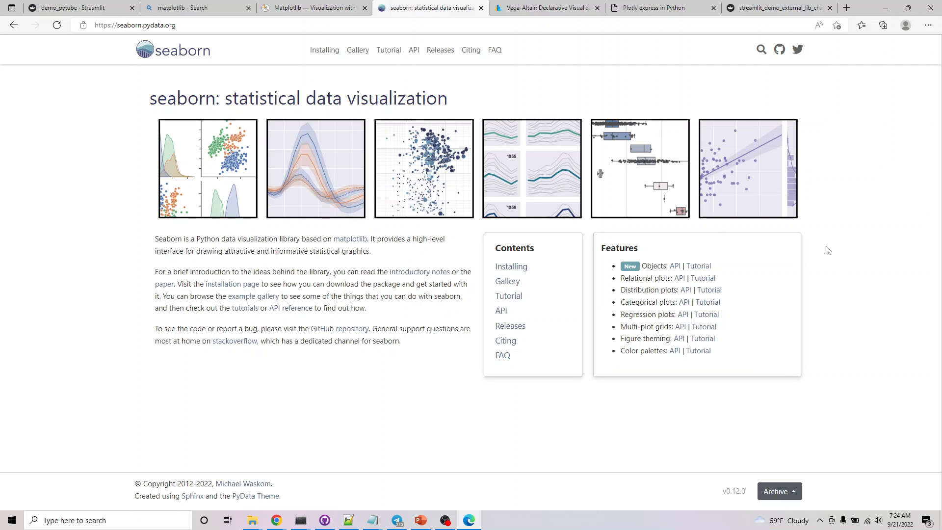
pyautogui.moveTo(804, 247)
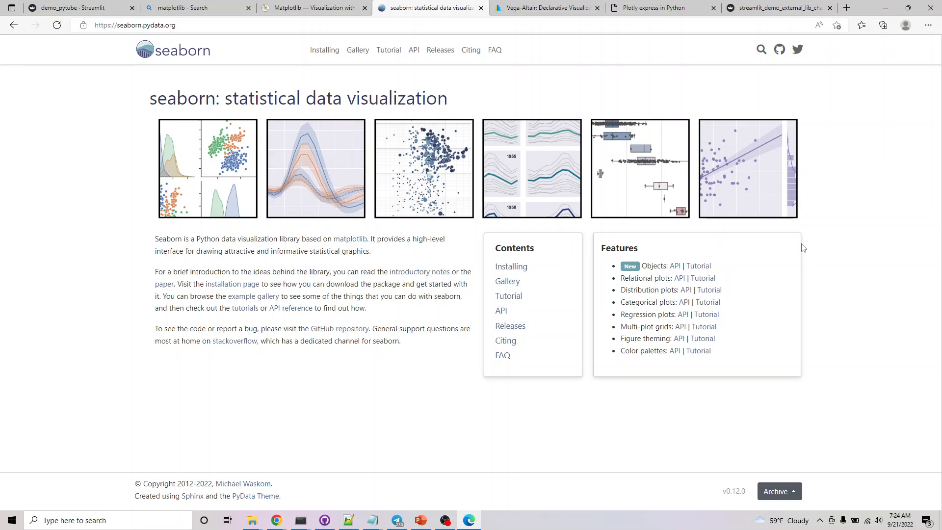
pyautogui.moveTo(227, 309)
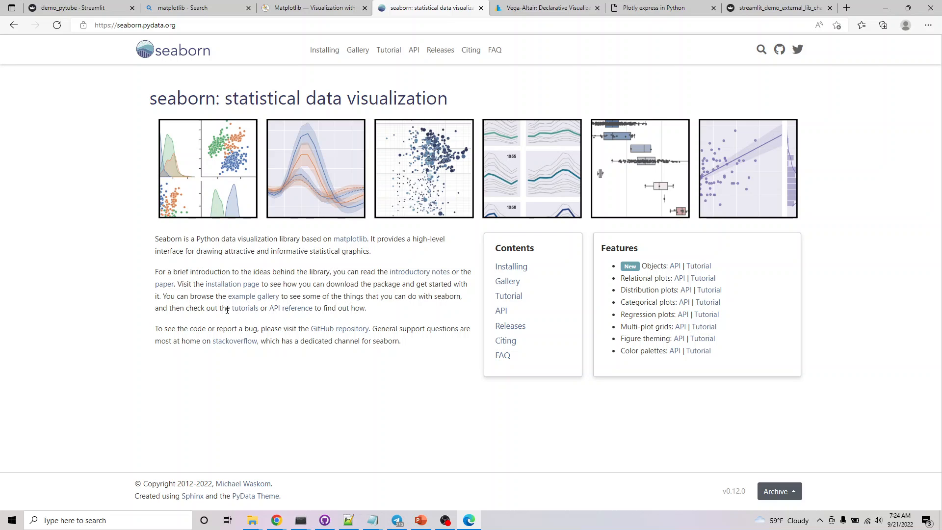
# Step: Bring up the Vega-Altair documentation tab and scroll through its contents list
pyautogui.click(546, 8)
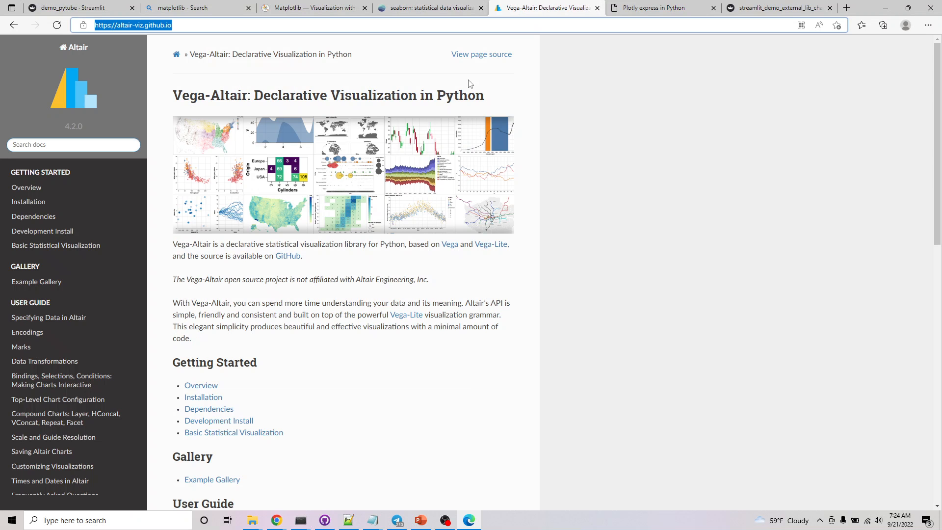
pyautogui.moveTo(287, 257)
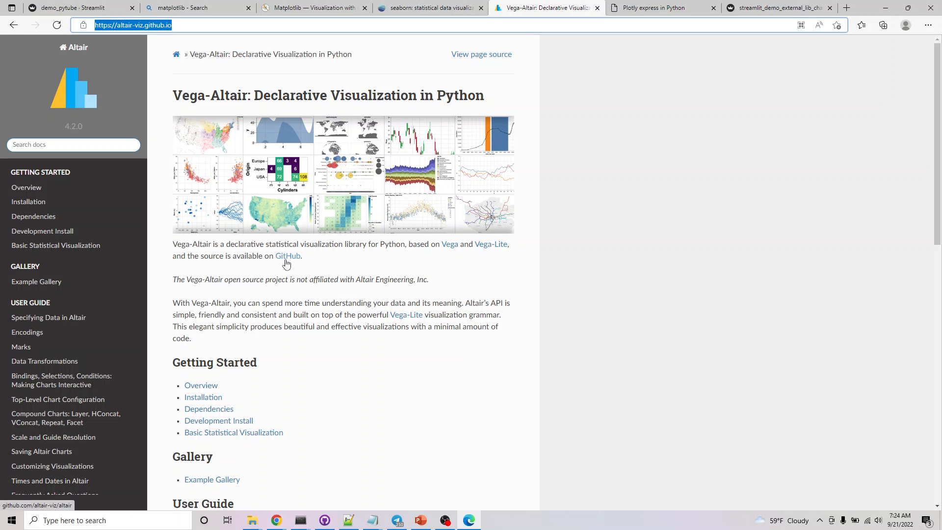
pyautogui.scroll(-3)
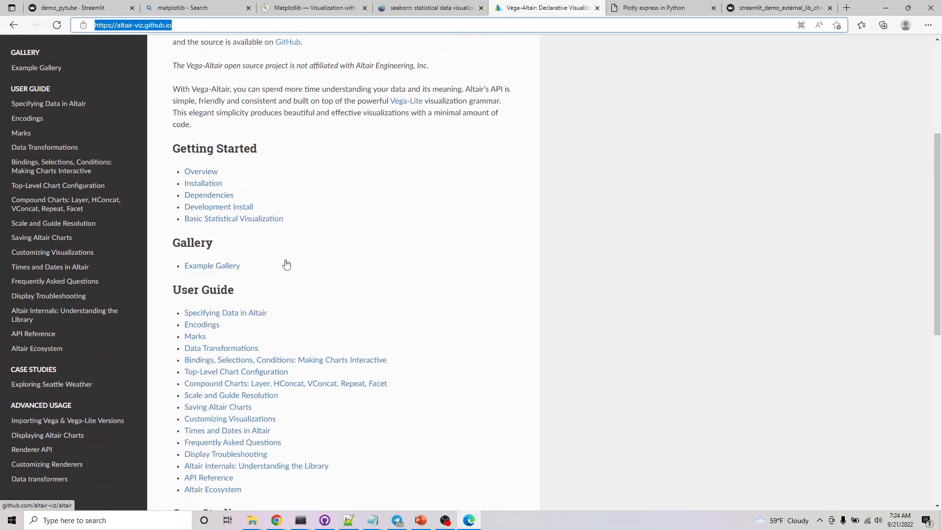
pyautogui.scroll(-3)
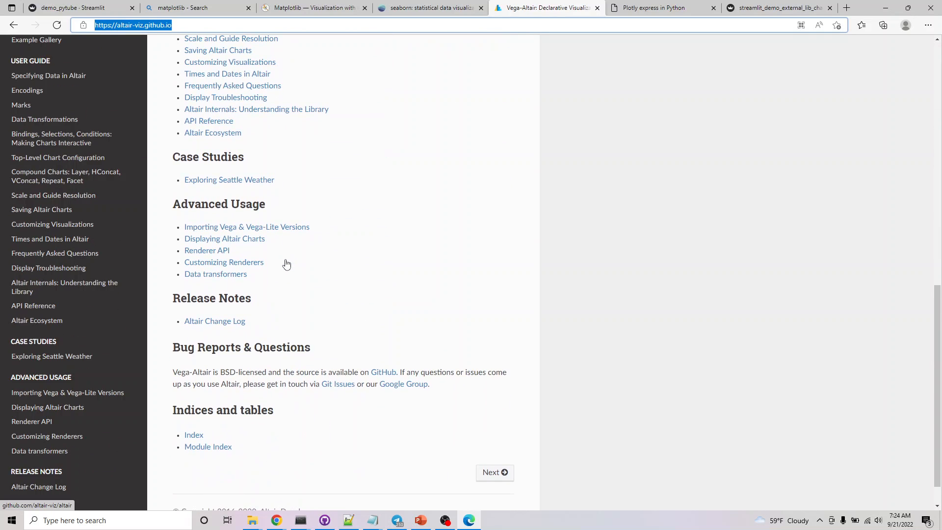
pyautogui.moveTo(204, 437)
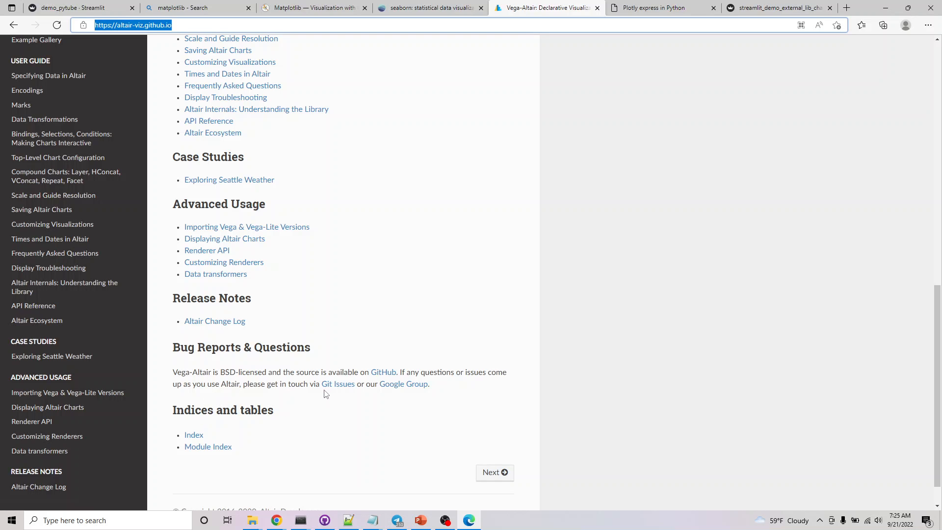
pyautogui.scroll(3)
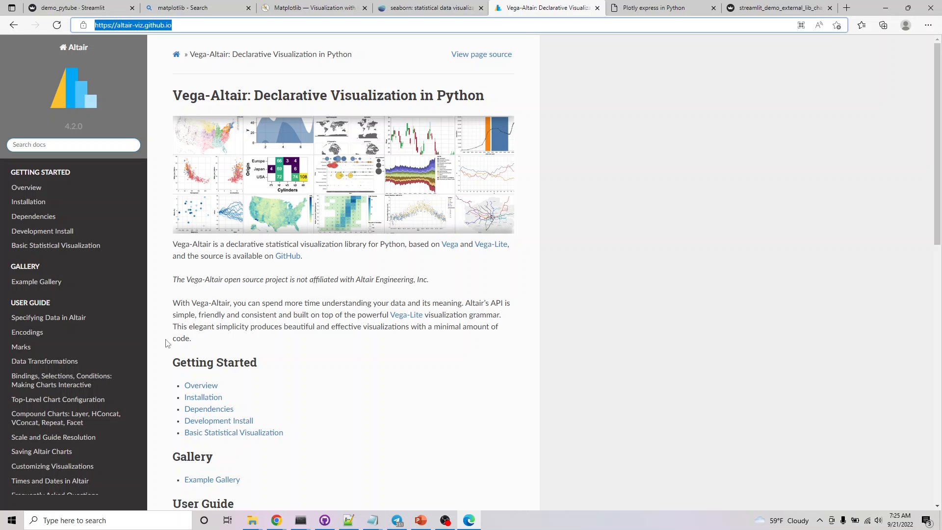
pyautogui.moveTo(362, 288)
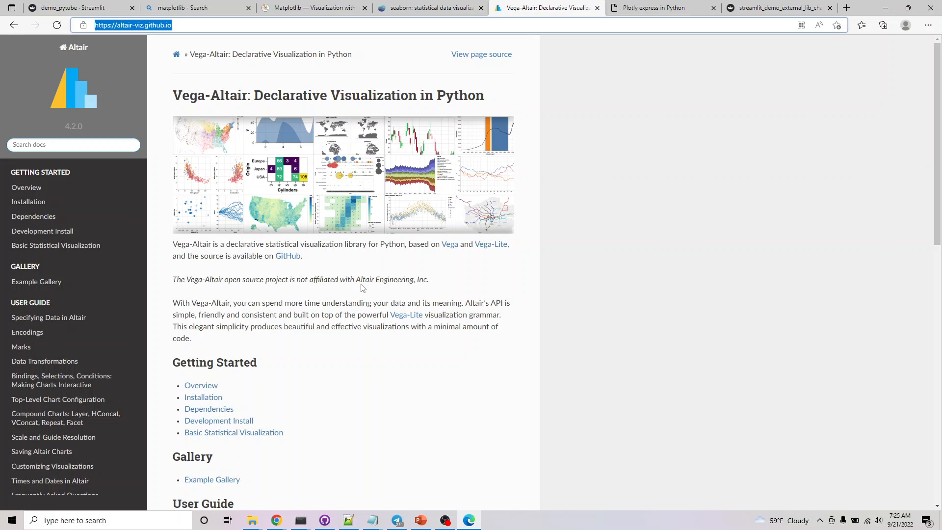
pyautogui.moveTo(416, 294)
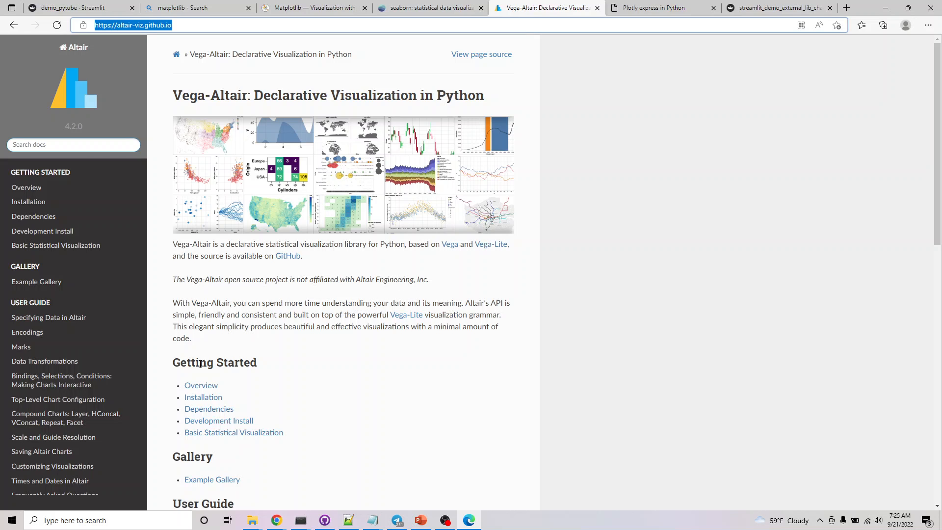
pyautogui.scroll(-3)
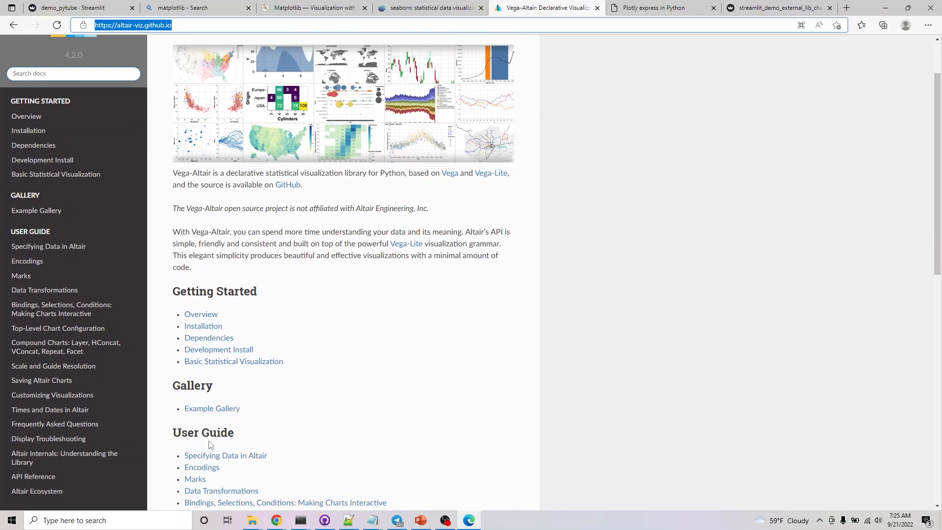
pyautogui.moveTo(211, 419)
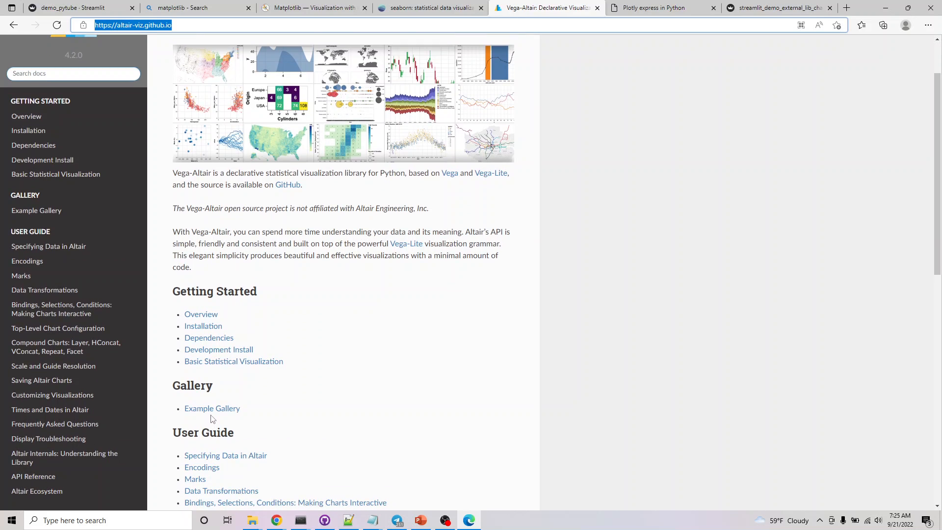
pyautogui.moveTo(212, 408)
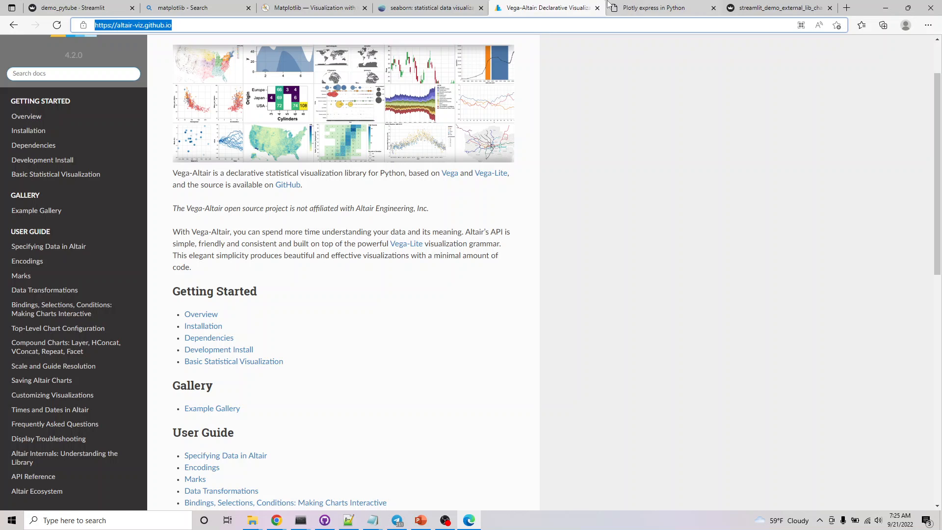
pyautogui.click(661, 7)
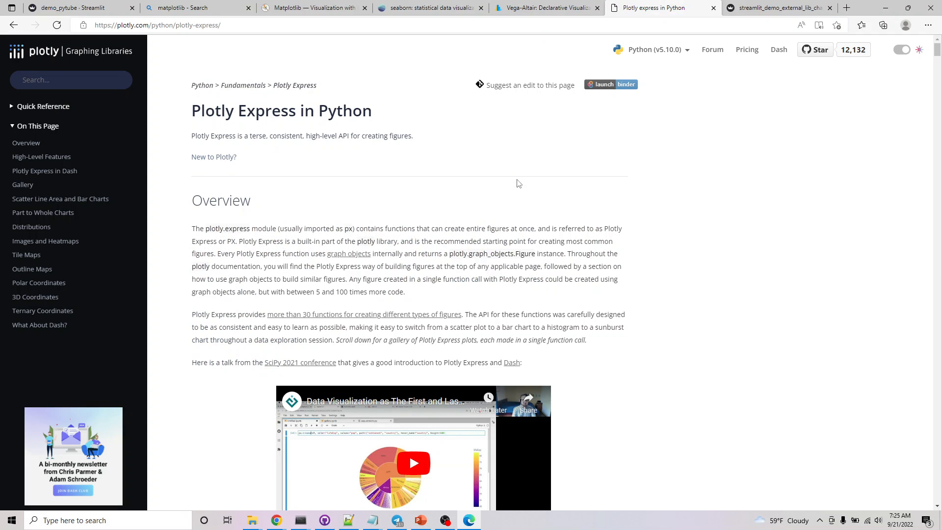
pyautogui.moveTo(512, 186)
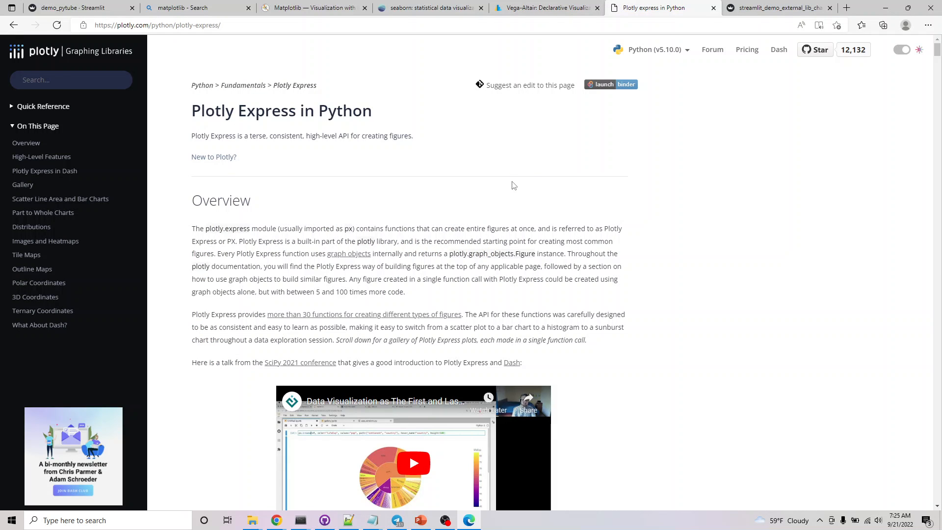
pyautogui.scroll(-3)
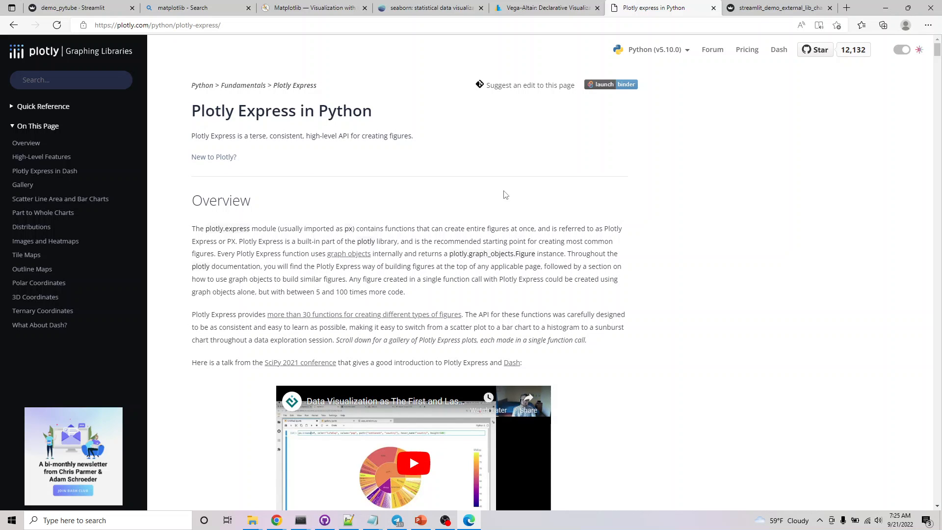
pyautogui.moveTo(500, 201)
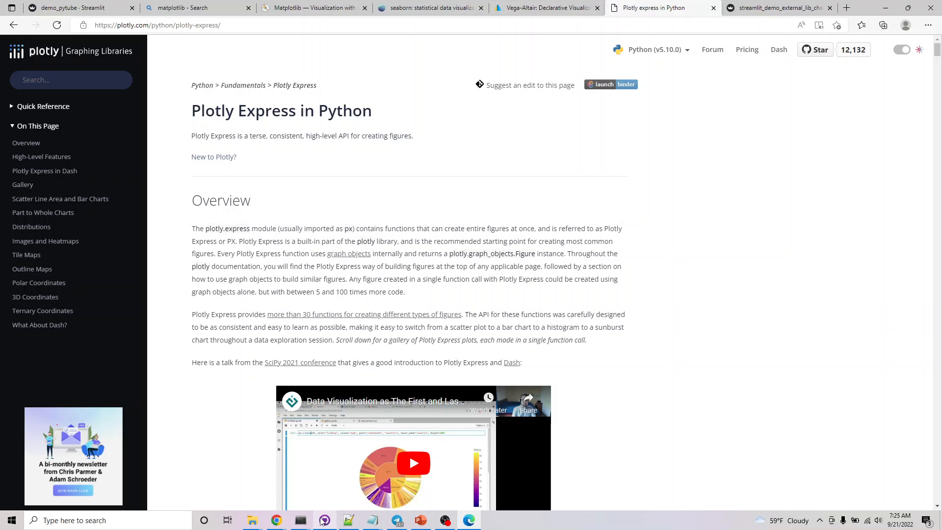
# Step: Show streamlit_demo_external_lib_charts.py and highlight its seaborn and plotly imports
pyautogui.click(347, 520)
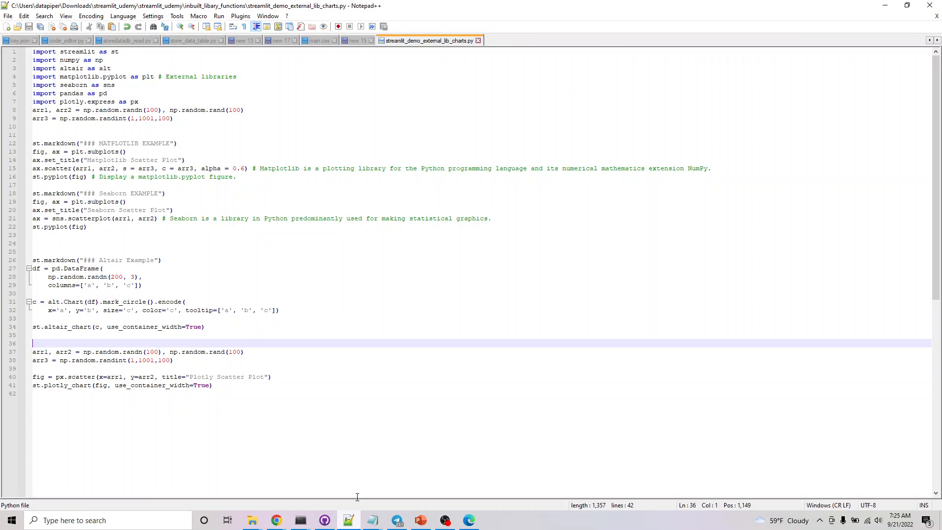
pyautogui.moveTo(95, 74)
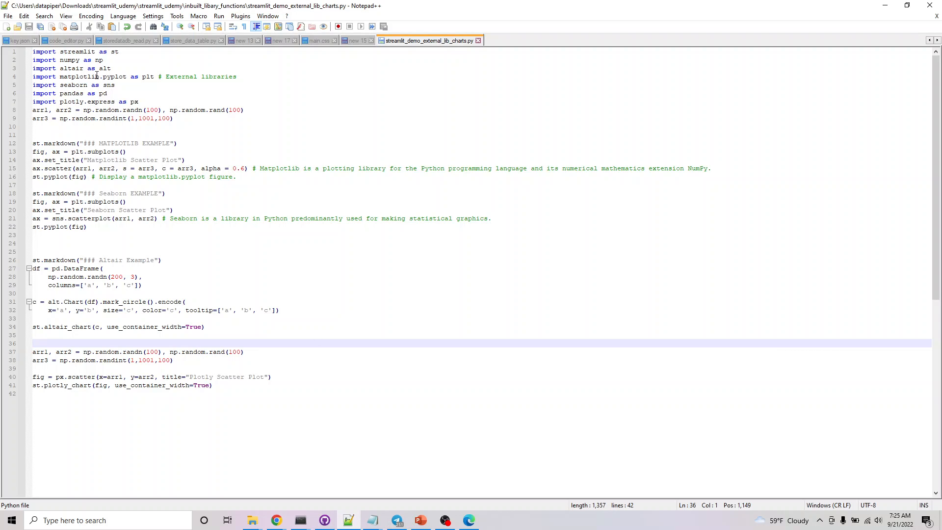
pyautogui.doubleClick(71, 85)
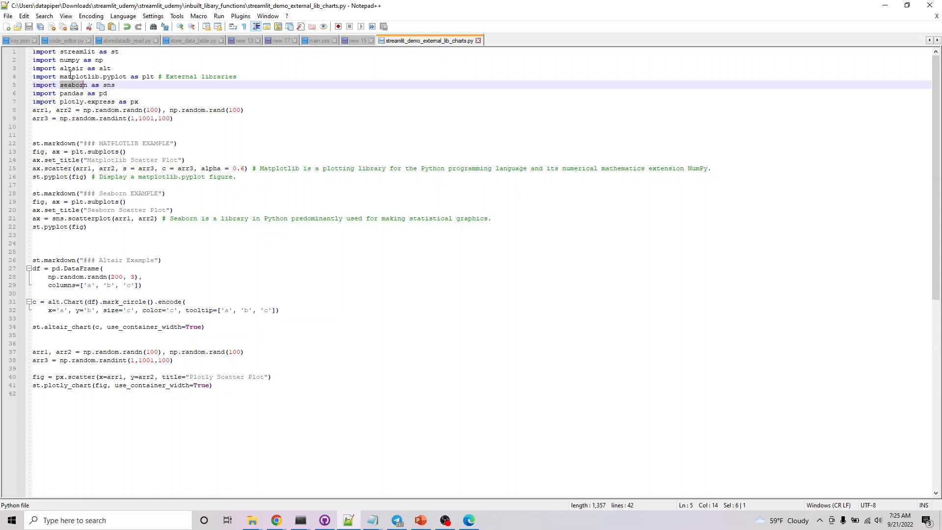
pyautogui.doubleClick(71, 68)
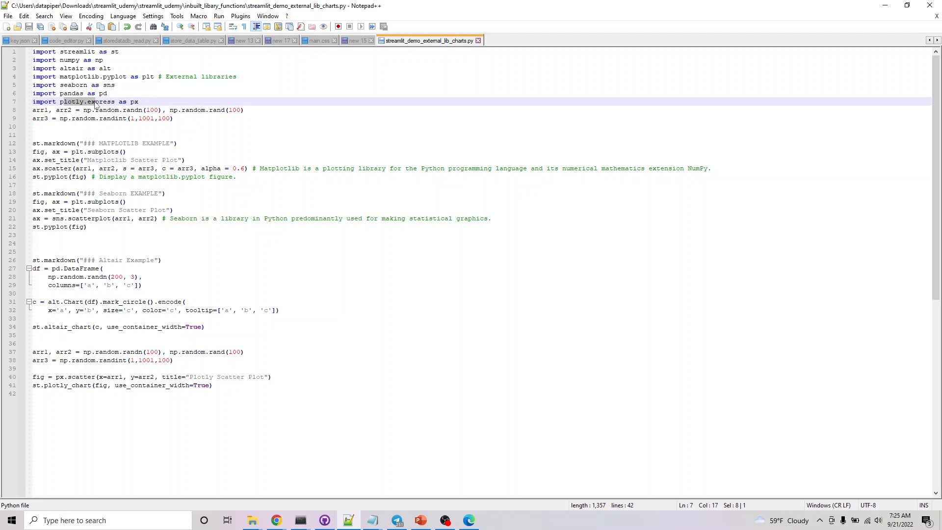
pyautogui.moveTo(160, 146)
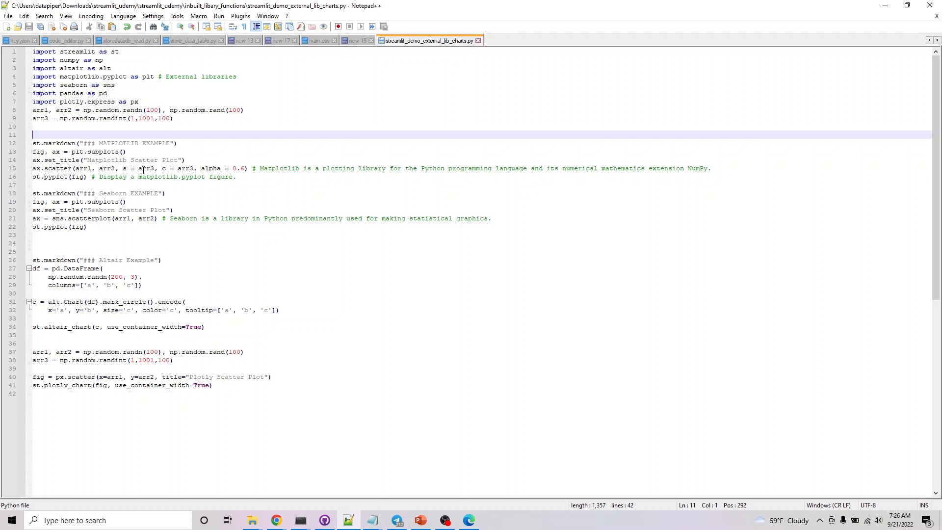
pyautogui.moveTo(172, 168)
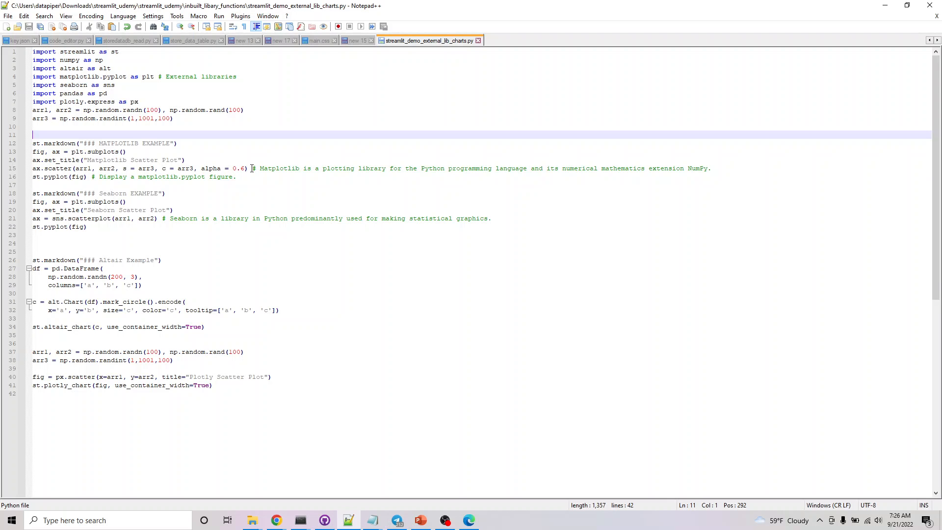
pyautogui.moveTo(251, 170)
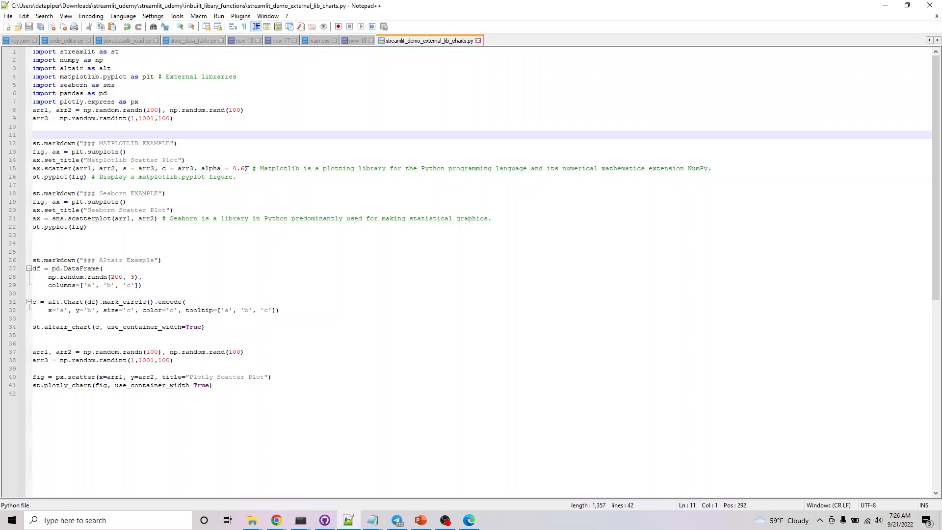
# Step: Place the cursor in the script's Matplotlib scatter example block for review
pyautogui.click(32, 135)
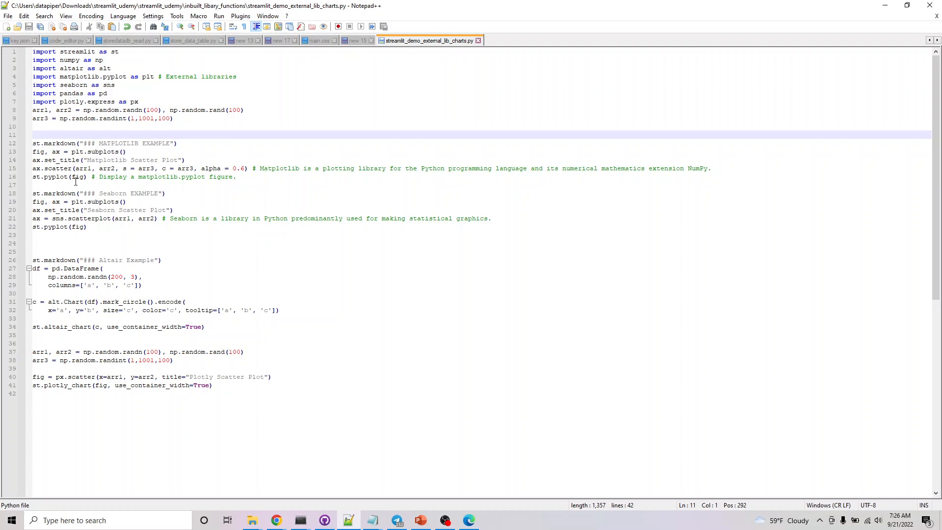
pyautogui.moveTo(89, 167)
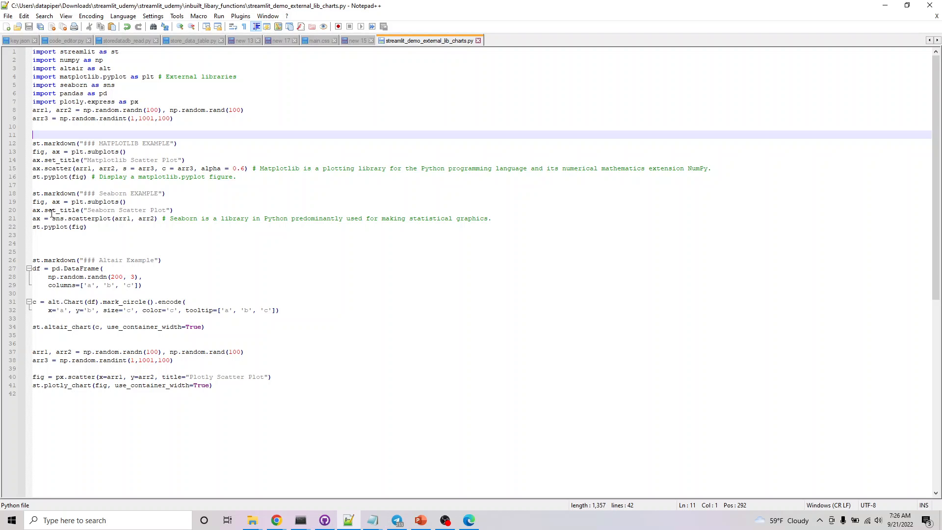
pyautogui.moveTo(157, 210)
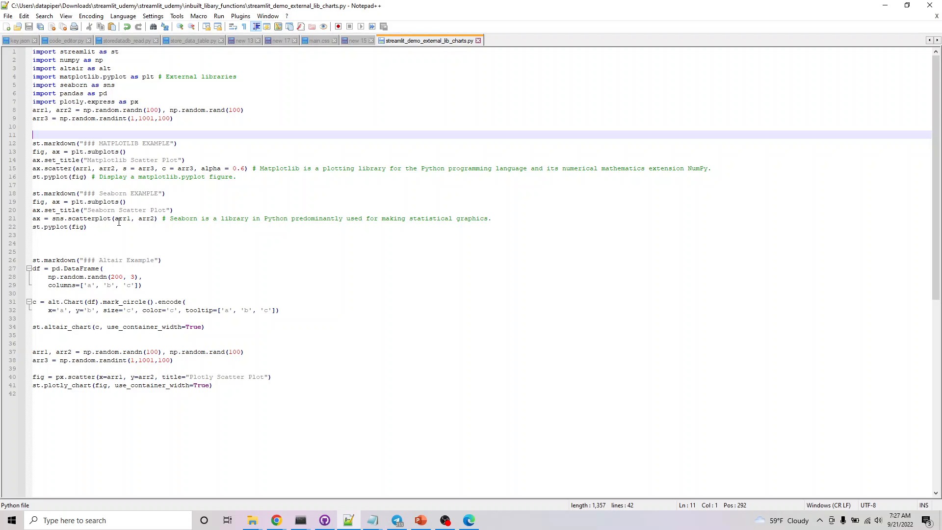
pyautogui.moveTo(90, 229)
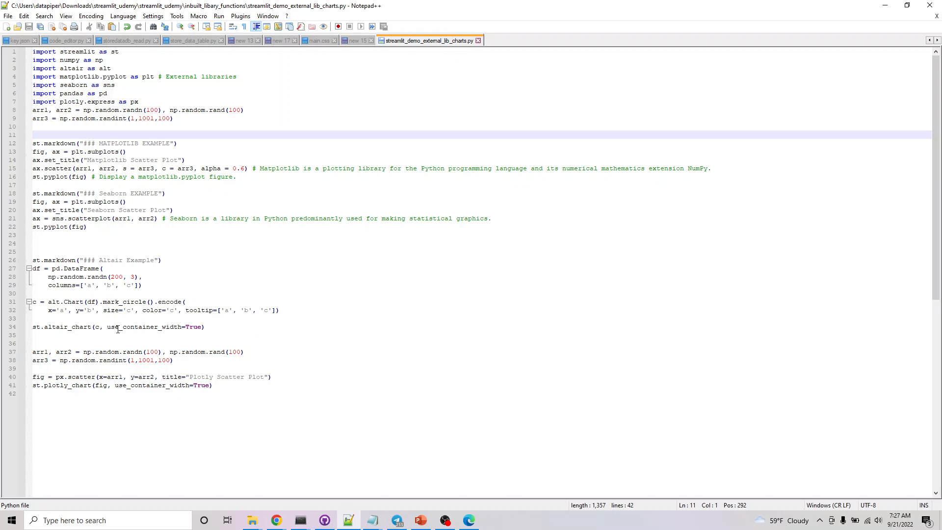
pyautogui.moveTo(153, 273)
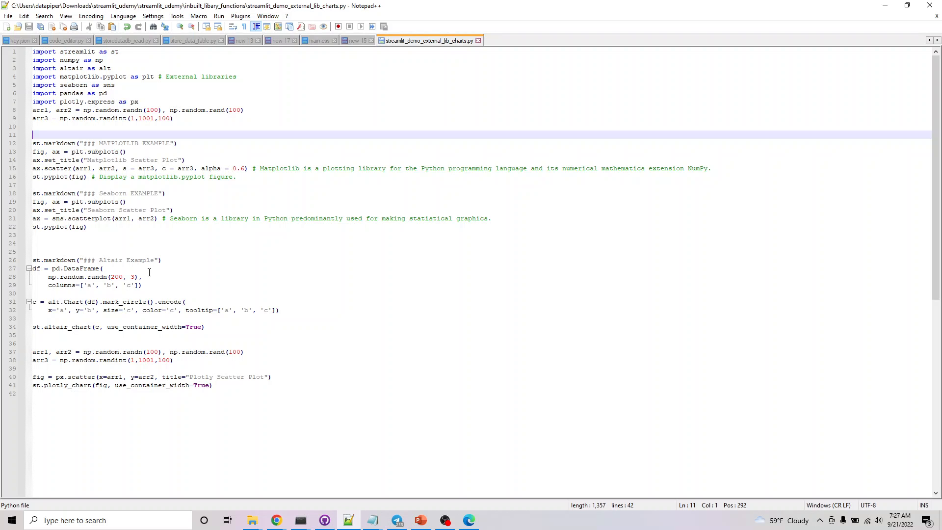
pyautogui.moveTo(160, 296)
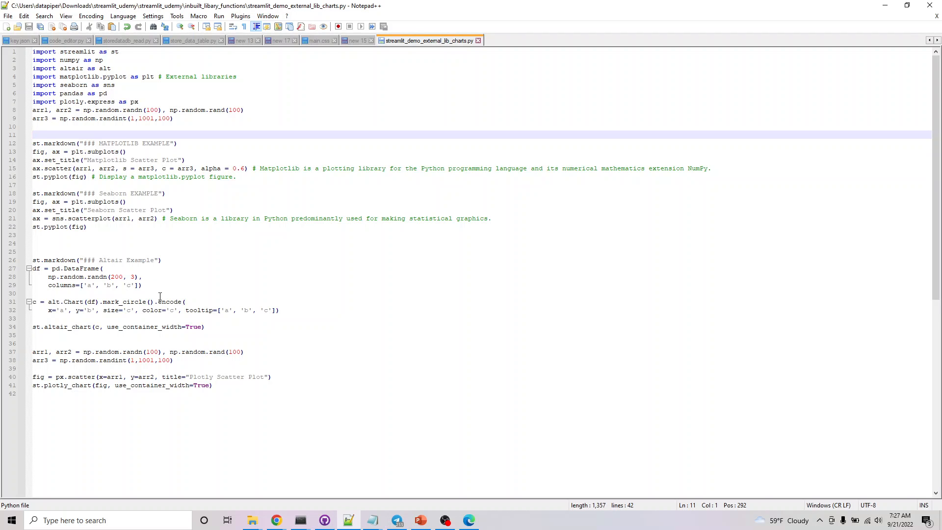
pyautogui.moveTo(172, 403)
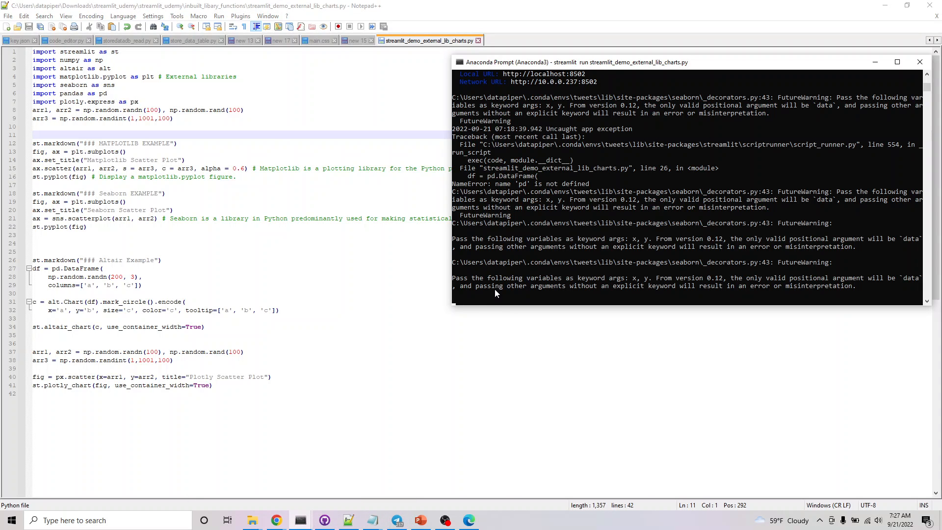
pyautogui.moveTo(448, 520)
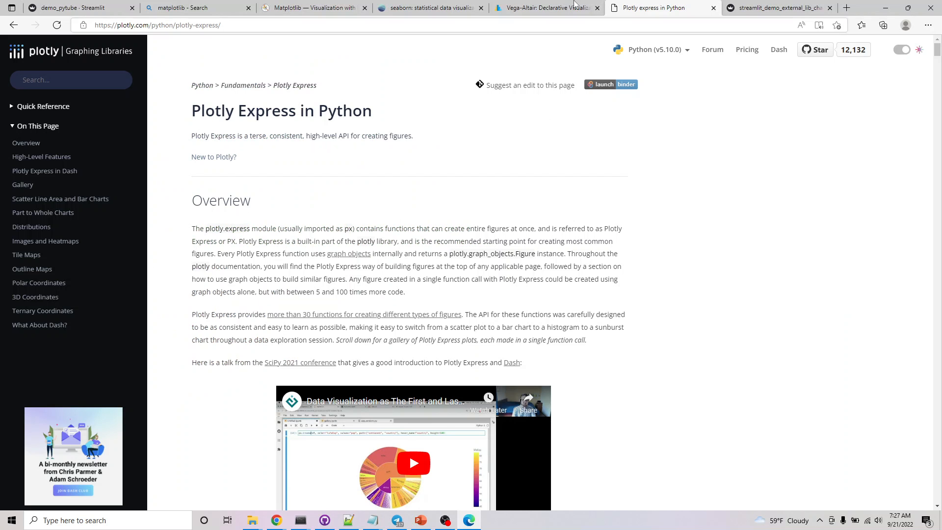
# Step: Reload the running localhost app and scroll to the Altair and Plotly scatter charts
pyautogui.click(778, 8)
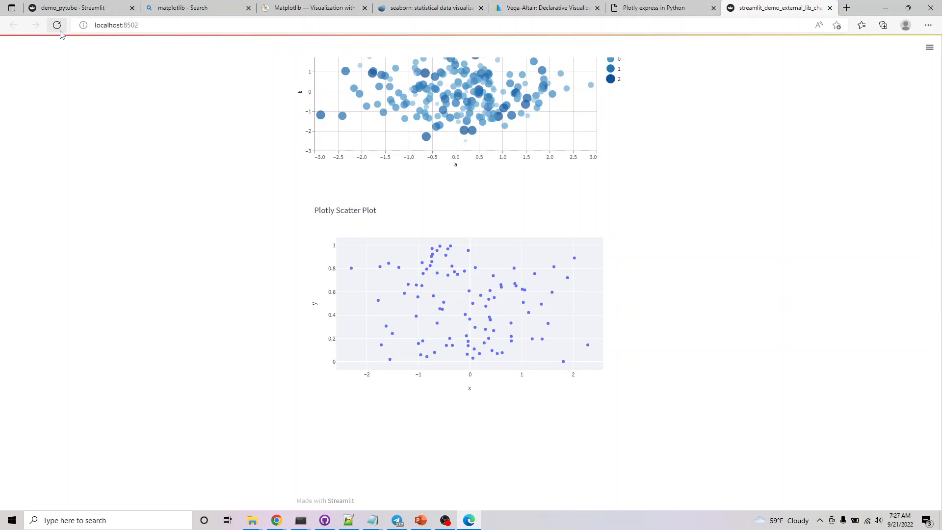
pyautogui.click(57, 24)
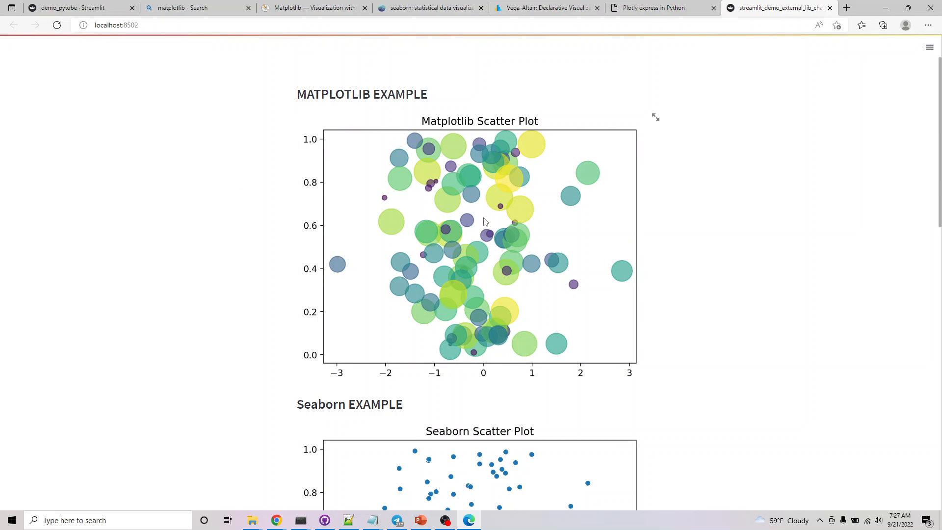
pyautogui.moveTo(358, 181)
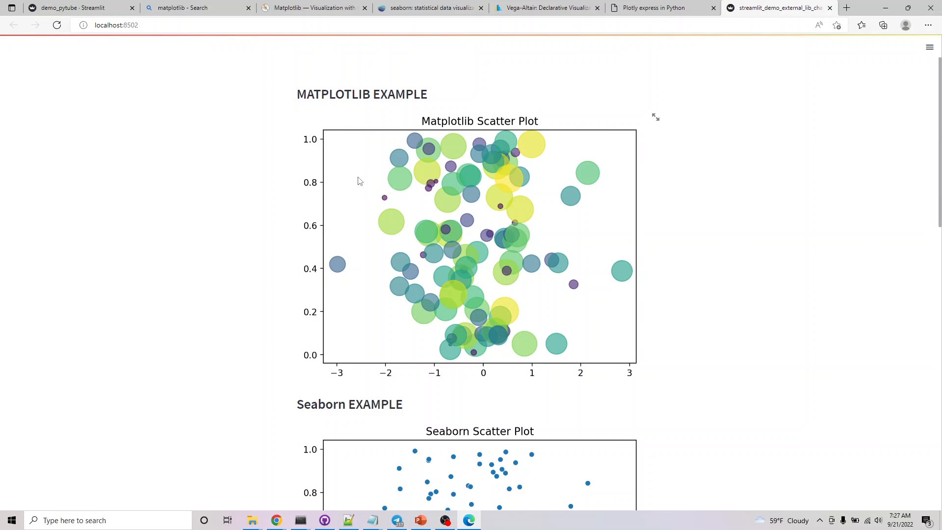
pyautogui.scroll(-3)
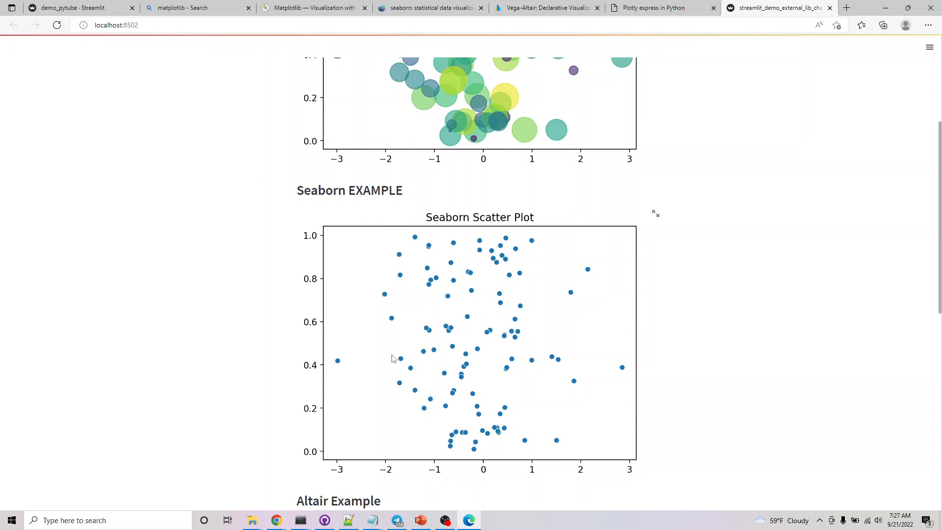
pyautogui.scroll(-3)
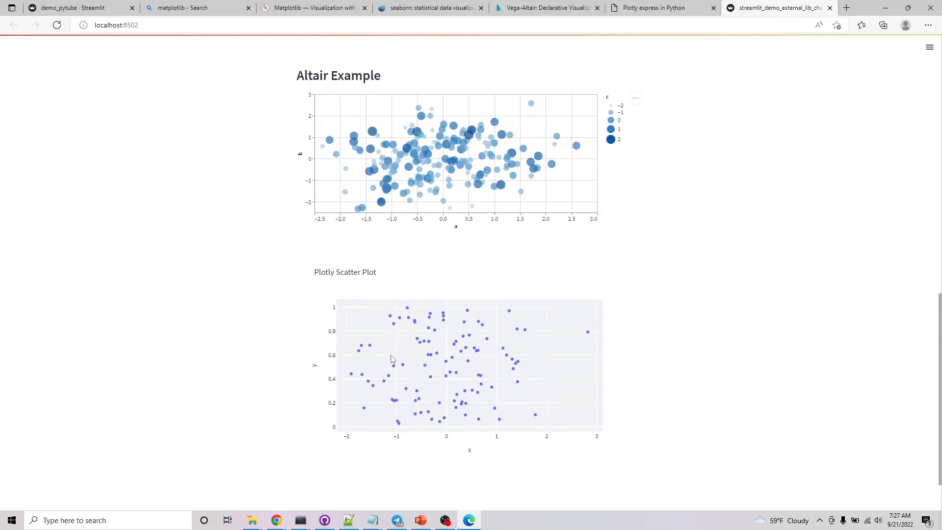
# Step: Show the Altair chart's save-as-SVG/PNG, view source and Vega Editor actions
pyautogui.click(635, 96)
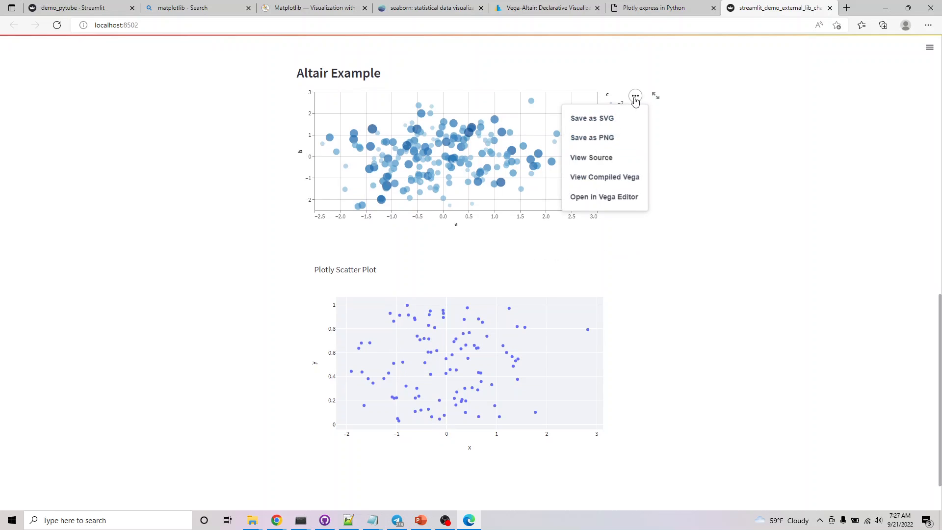
pyautogui.moveTo(603, 176)
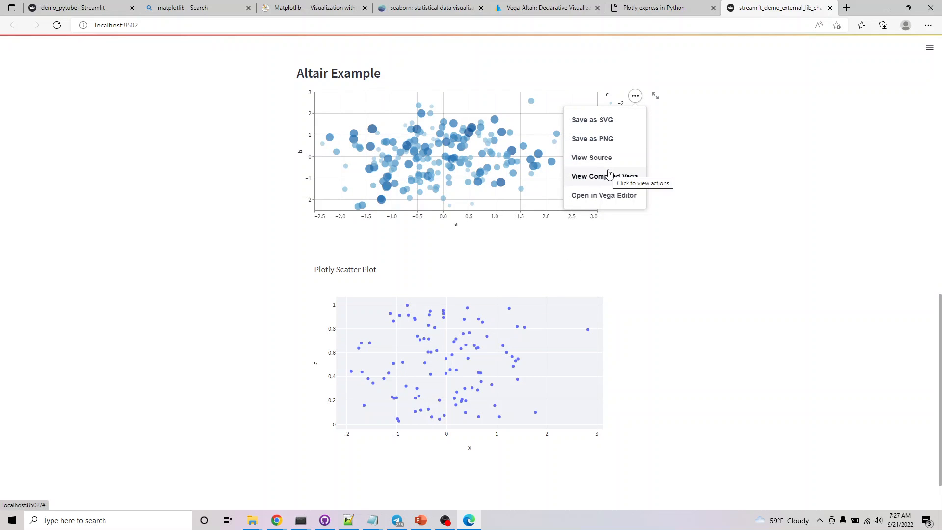
pyautogui.moveTo(607, 125)
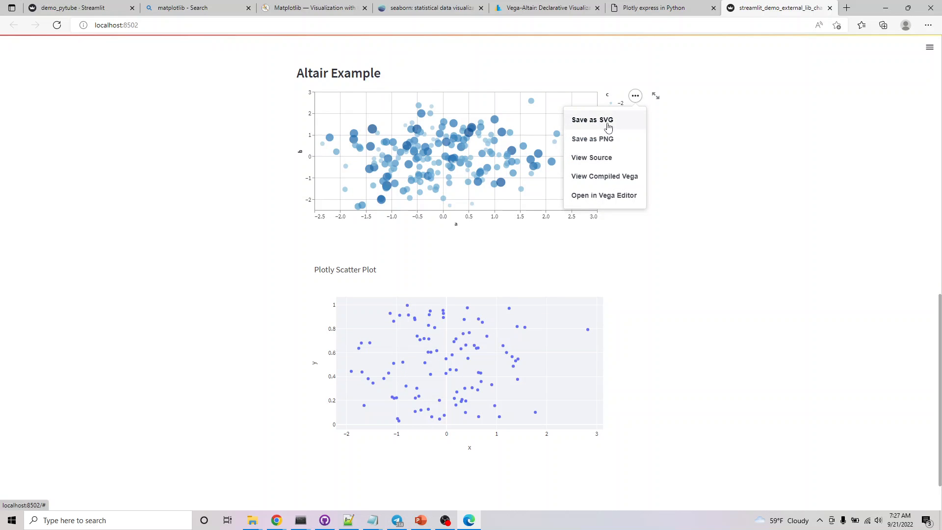
pyautogui.moveTo(590, 157)
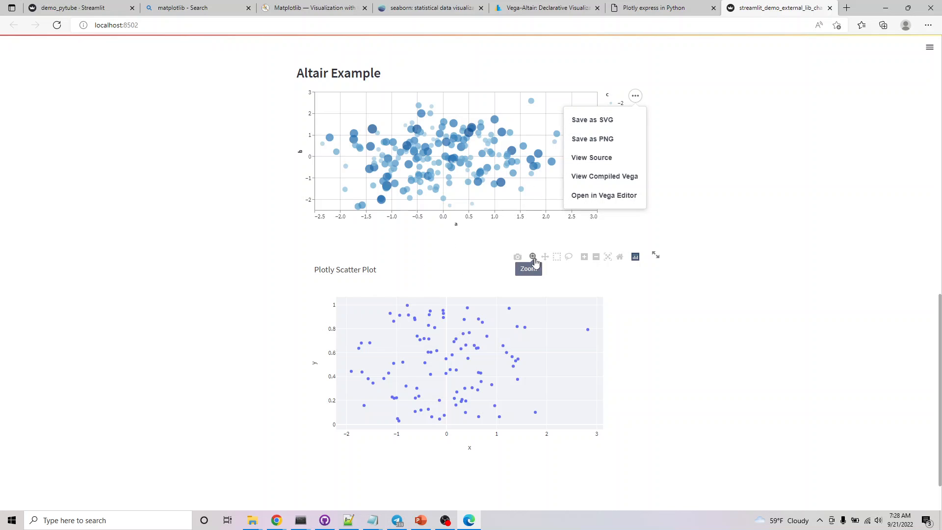
pyautogui.moveTo(635, 256)
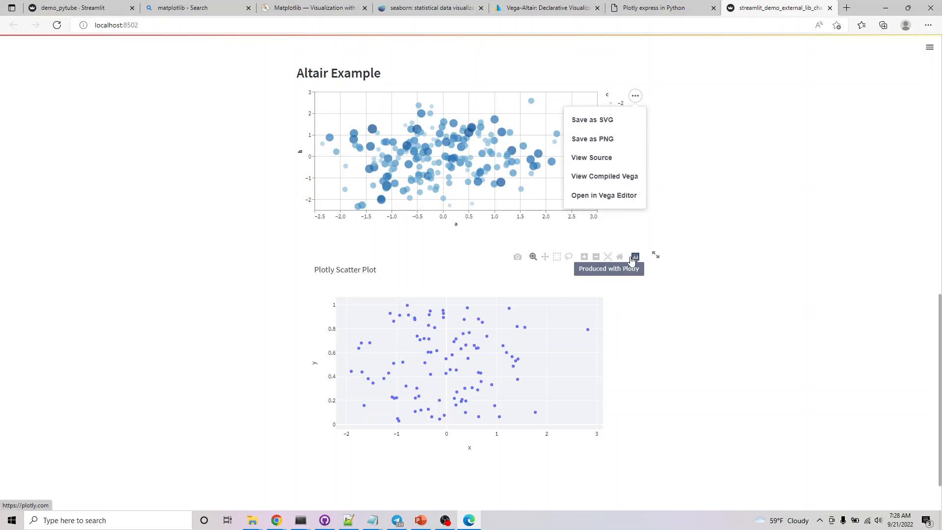
pyautogui.moveTo(428, 268)
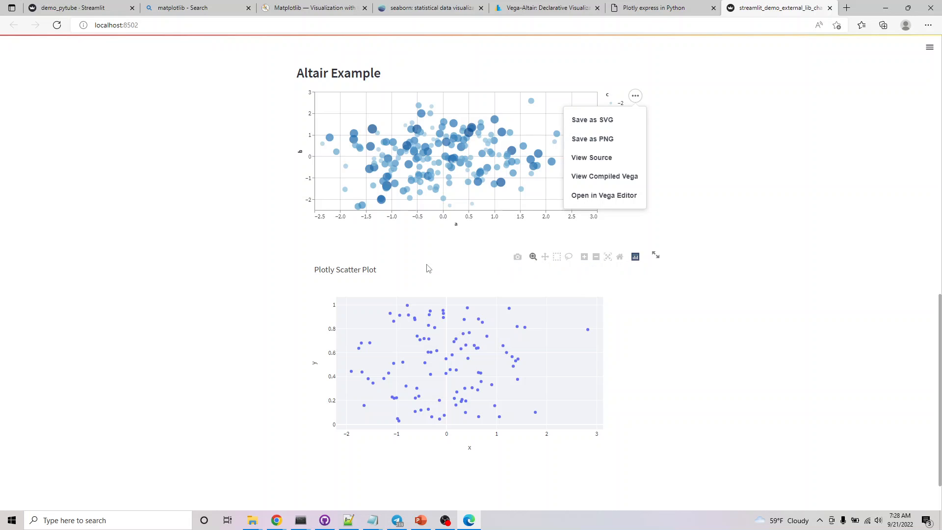
pyautogui.moveTo(362, 257)
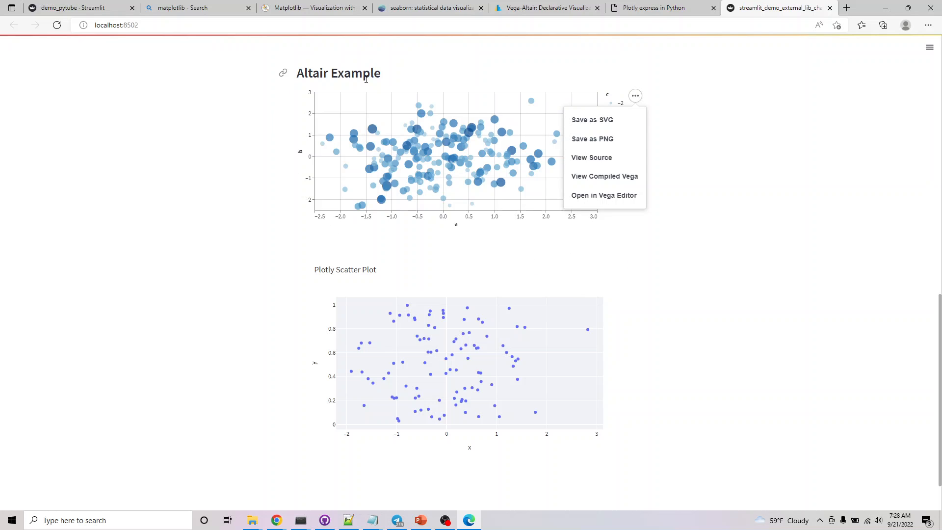
pyautogui.moveTo(389, 86)
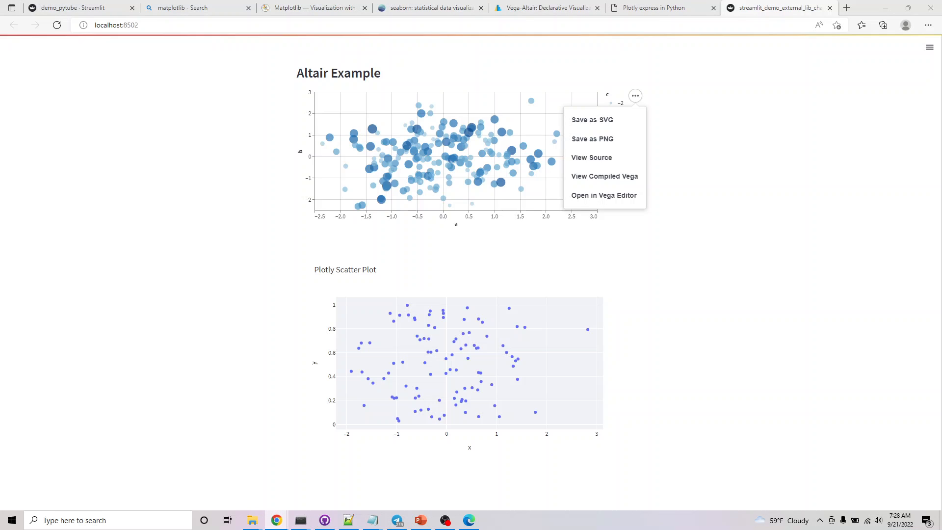
# Step: Open the st.bokeh_chart reference page and scroll to its example line chart
pyautogui.click(847, 8)
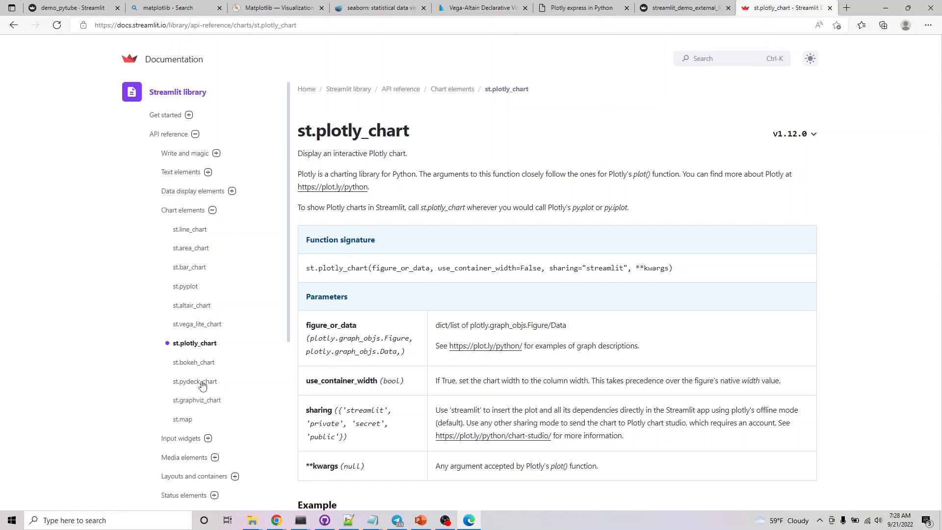
pyautogui.click(193, 362)
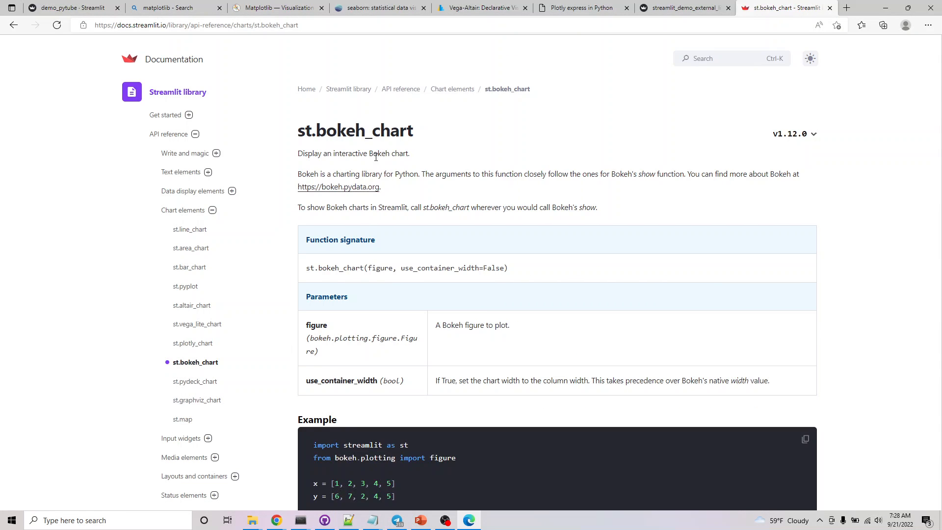
pyautogui.moveTo(326, 164)
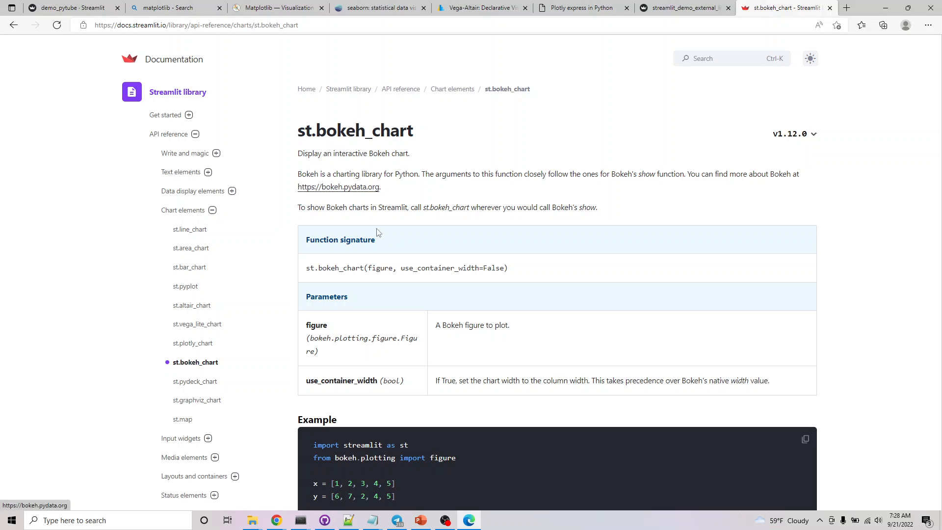
pyautogui.scroll(-3)
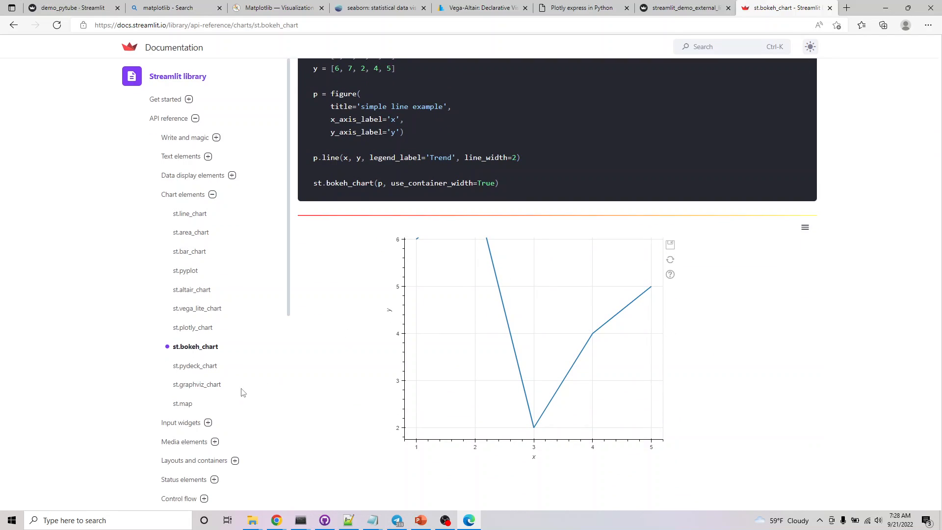
# Step: Open the st.pydeck_chart page, view its 3D San Francisco hexagon map, and copy the address
pyautogui.click(195, 365)
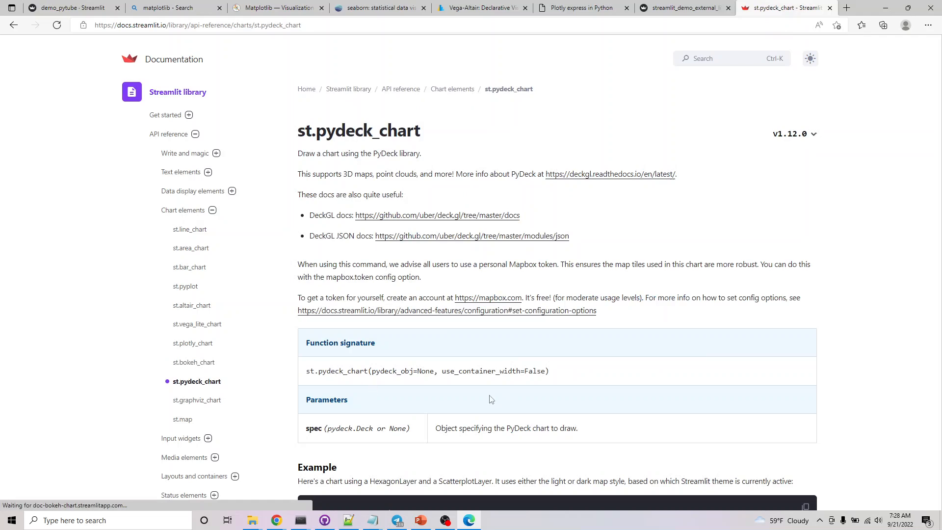
pyautogui.scroll(-3)
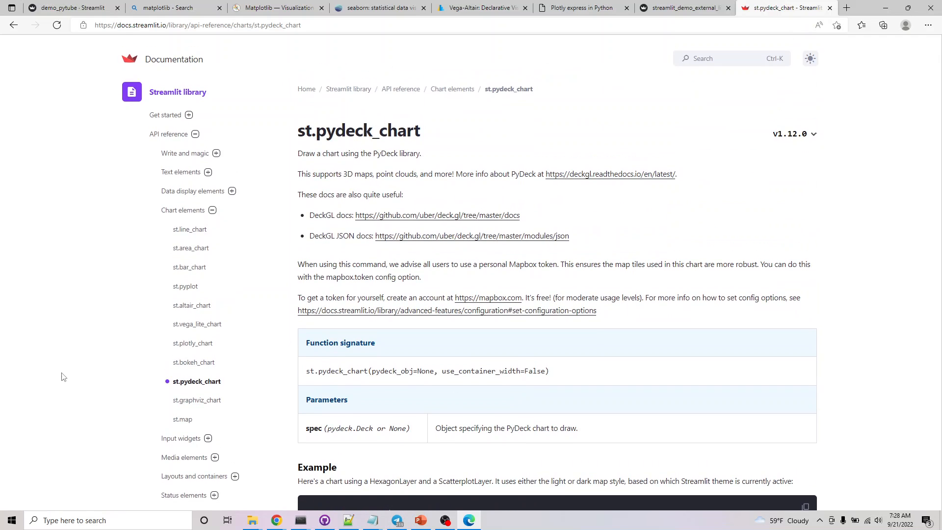
pyautogui.moveTo(82, 373)
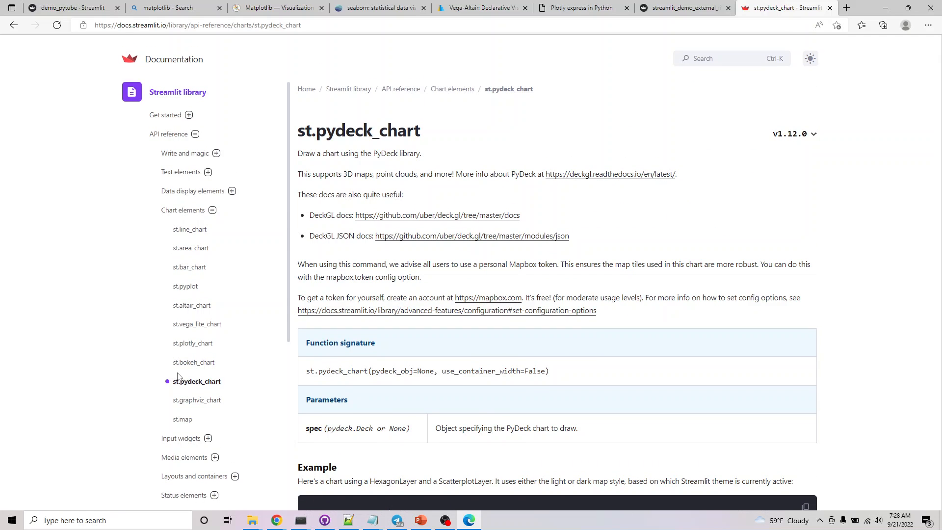
pyautogui.scroll(-3)
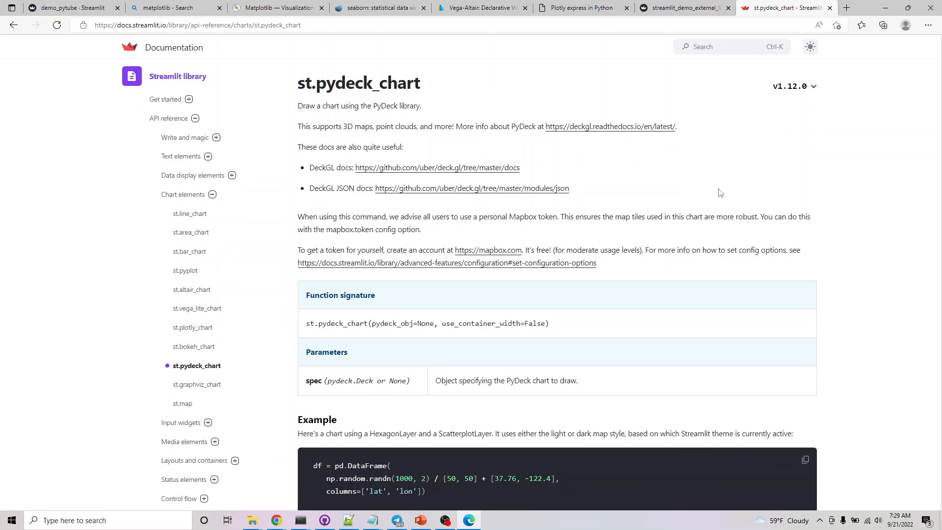
pyautogui.scroll(-3)
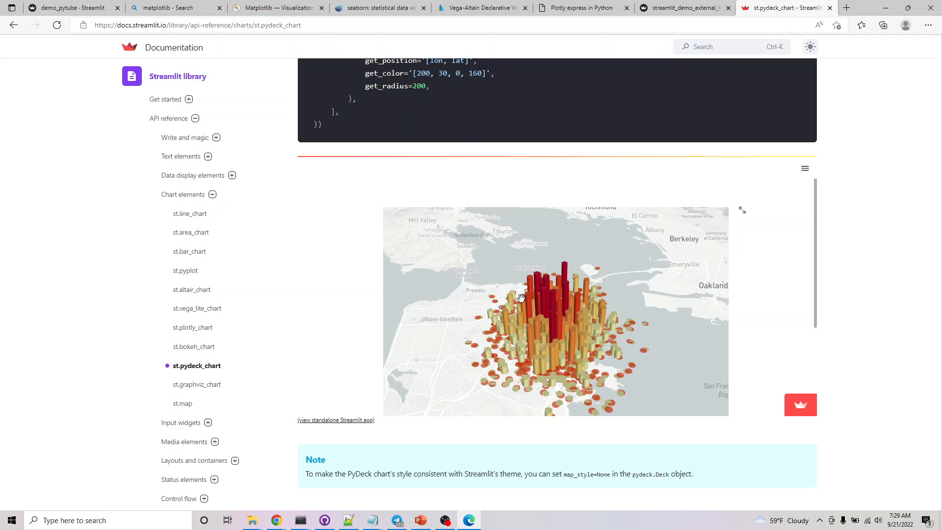
pyautogui.moveTo(527, 301)
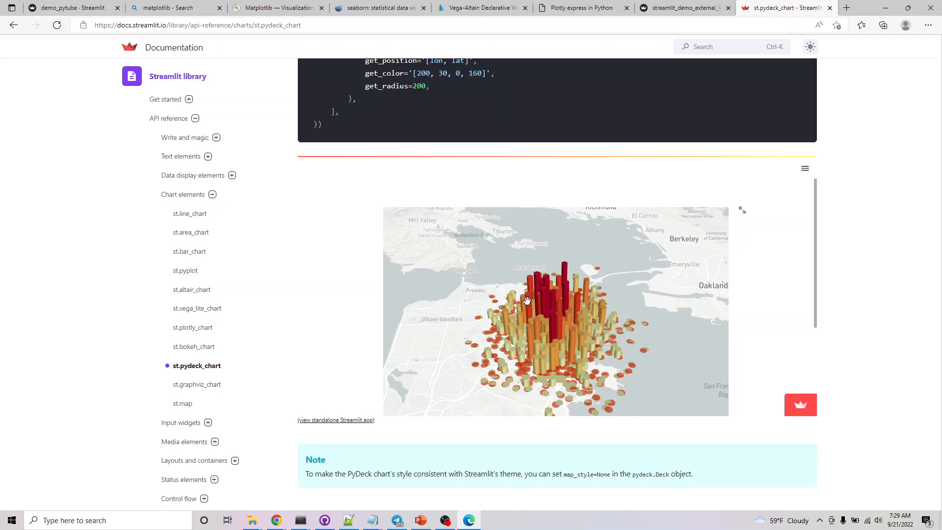
pyautogui.moveTo(472, 447)
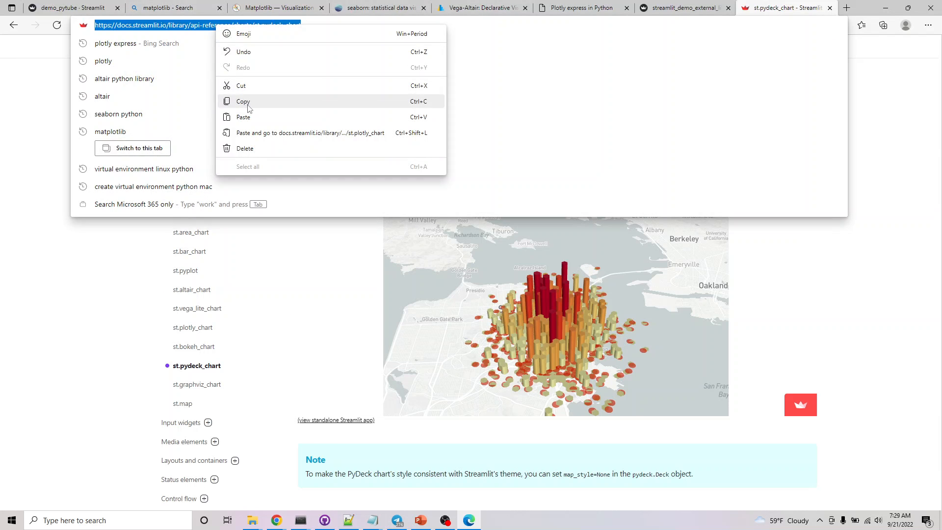
pyautogui.click(119, 361)
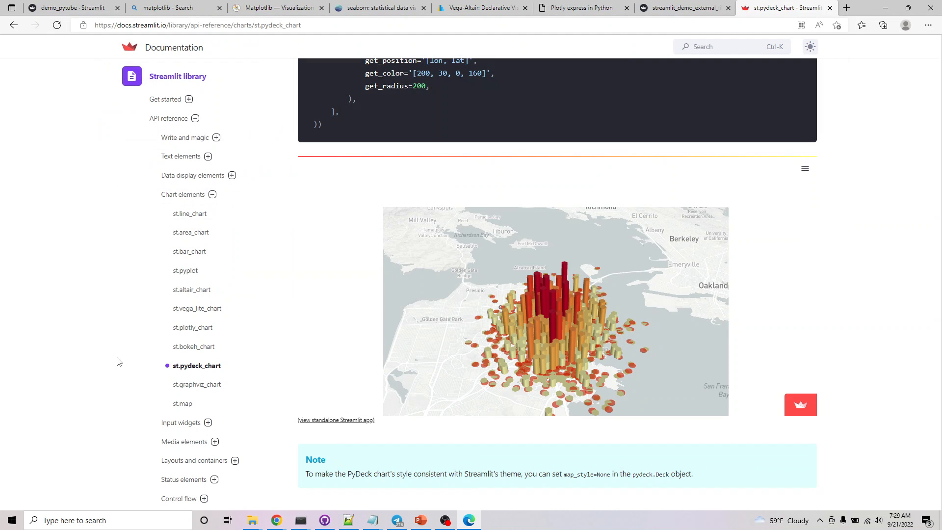